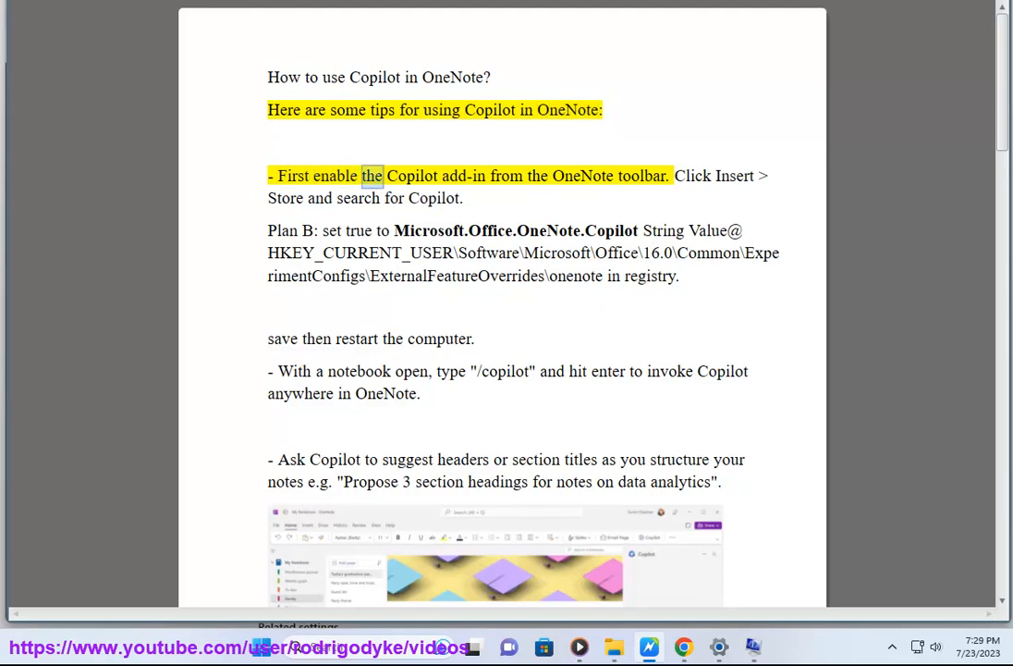
Pick out the registry value name in the Plan B tip of the document
double_click(642, 176)
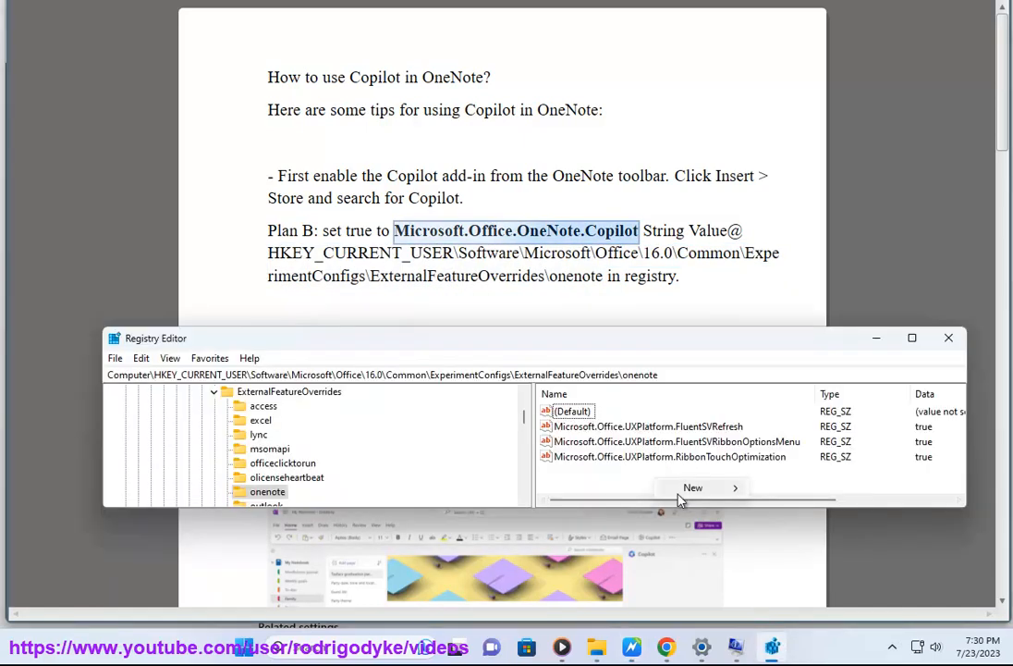
Add string value Microsoft.Office.OneNote.Copilot under the onenote key with data true
click(692, 488)
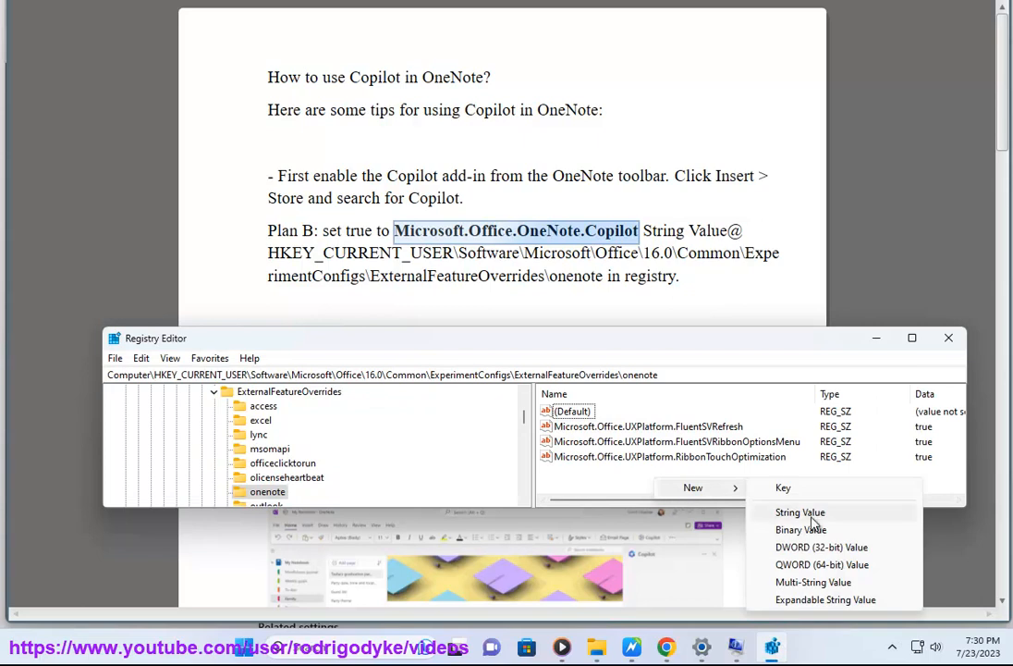
click(801, 512)
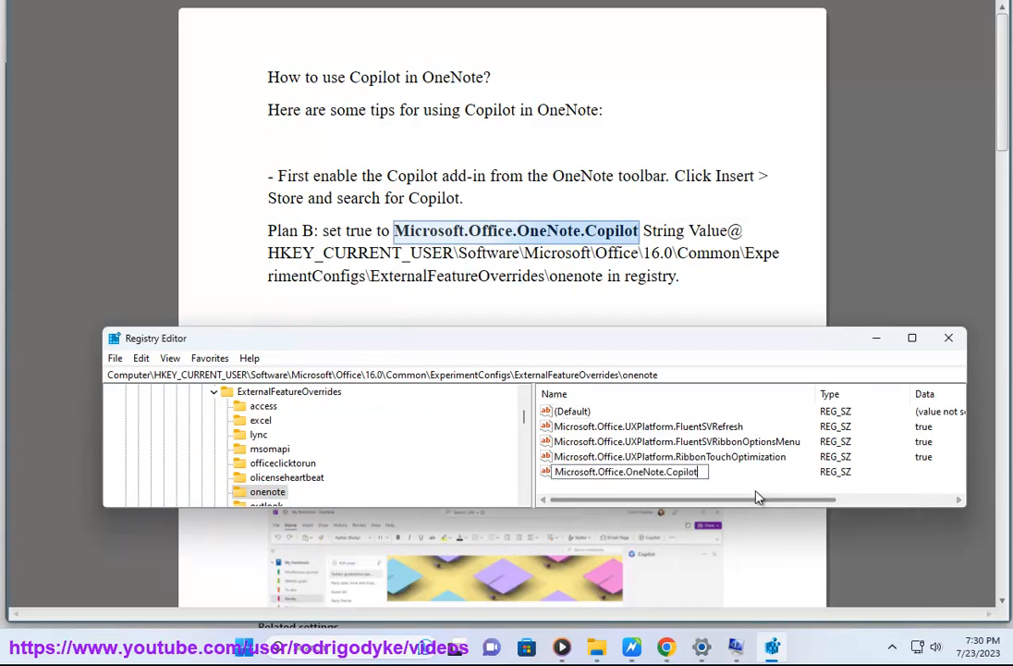
double_click(625, 472)
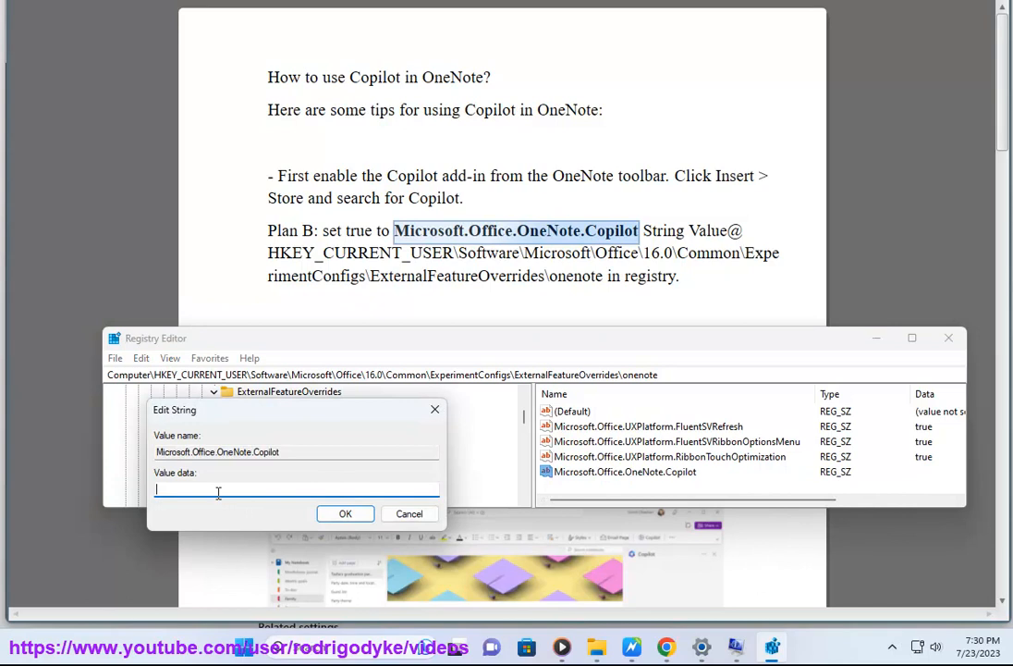
text(tre)
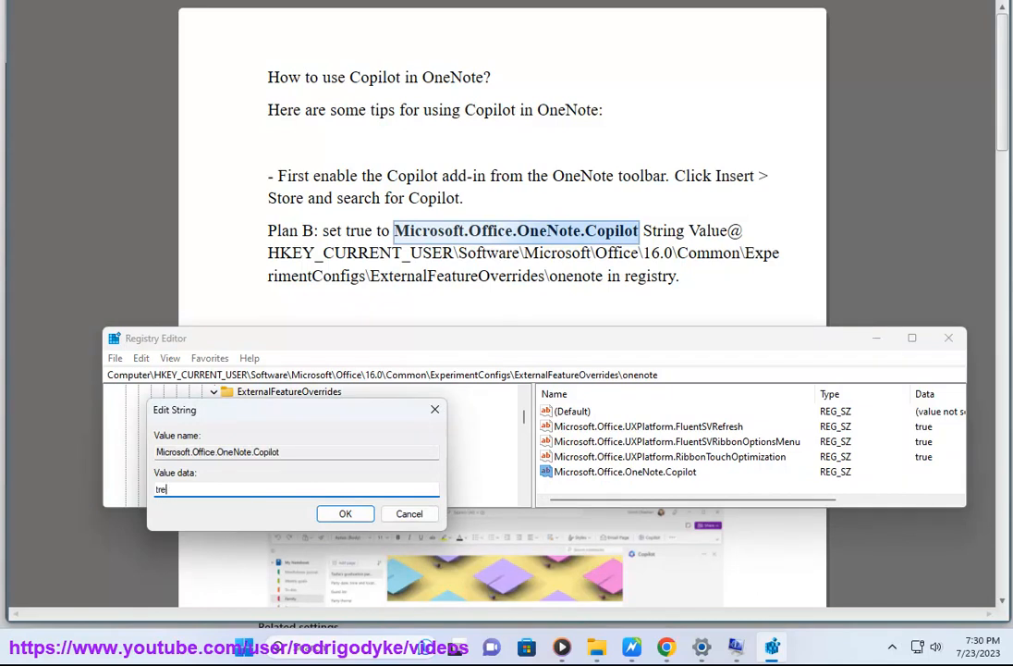
click(344, 514)
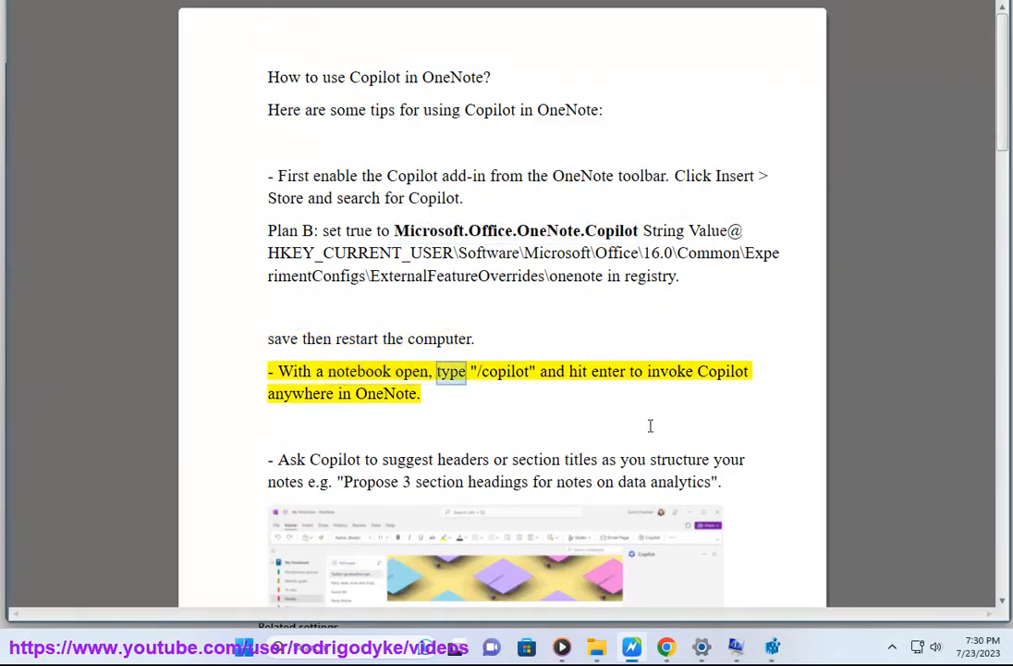
double_click(722, 370)
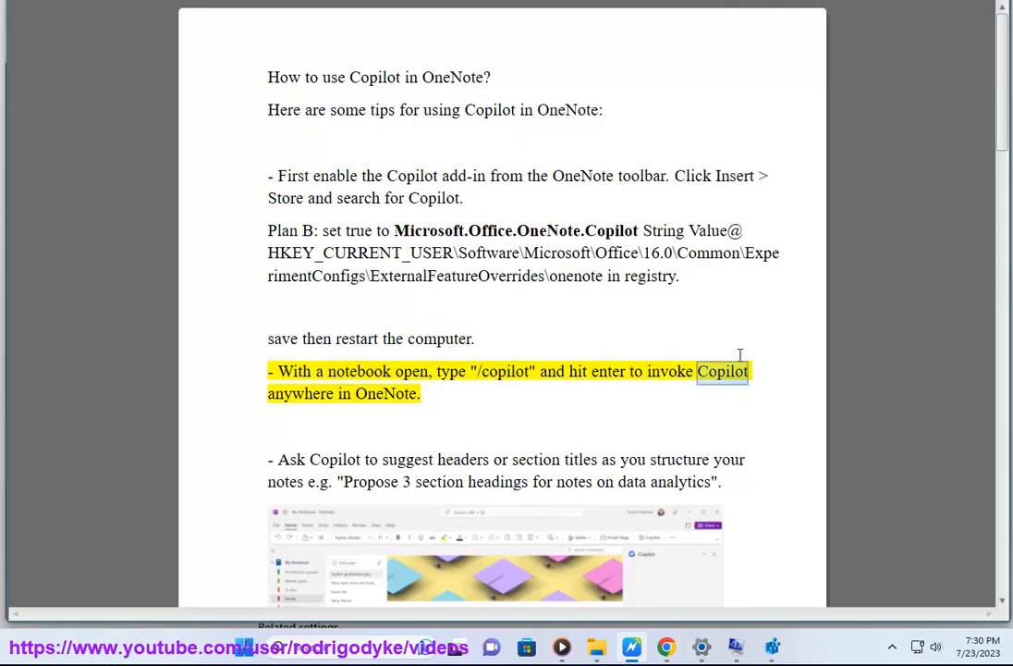
scroll(down, 3)
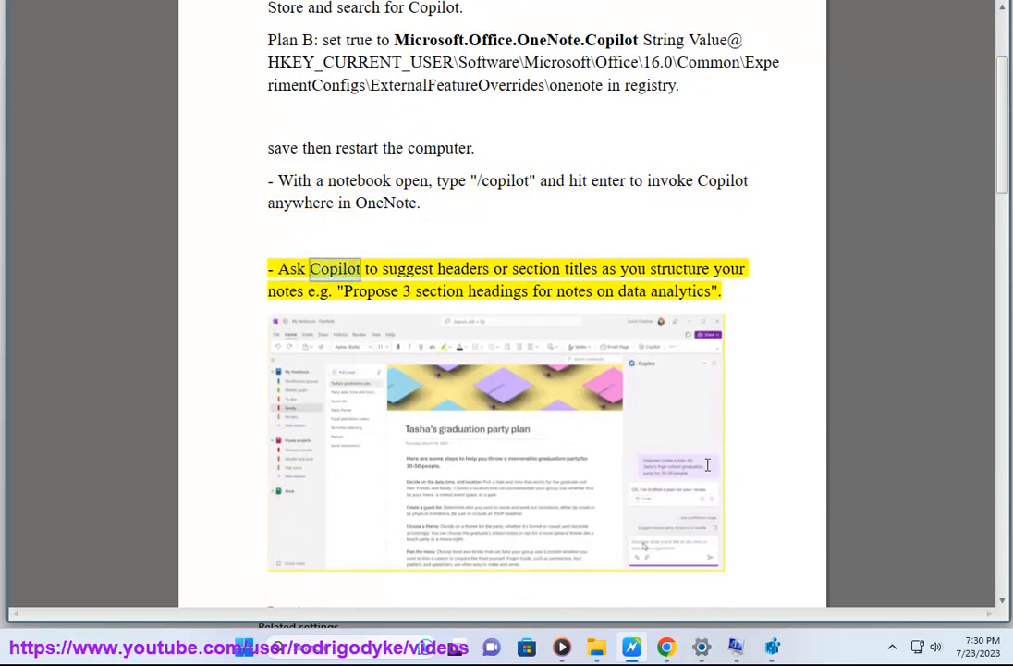
double_click(678, 268)
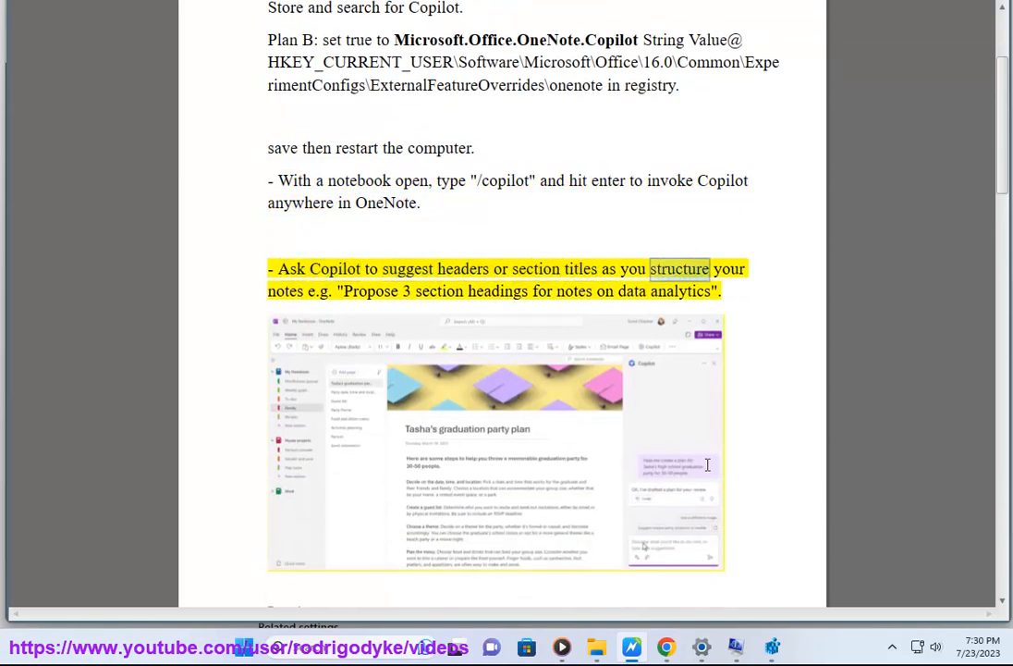
double_click(573, 291)
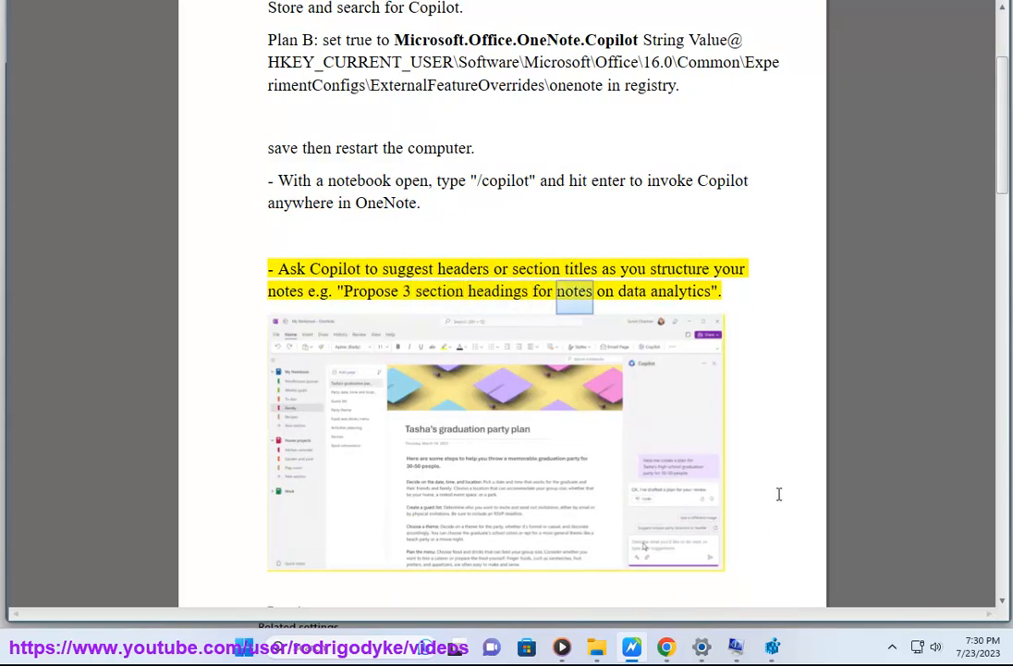
scroll(down, 3)
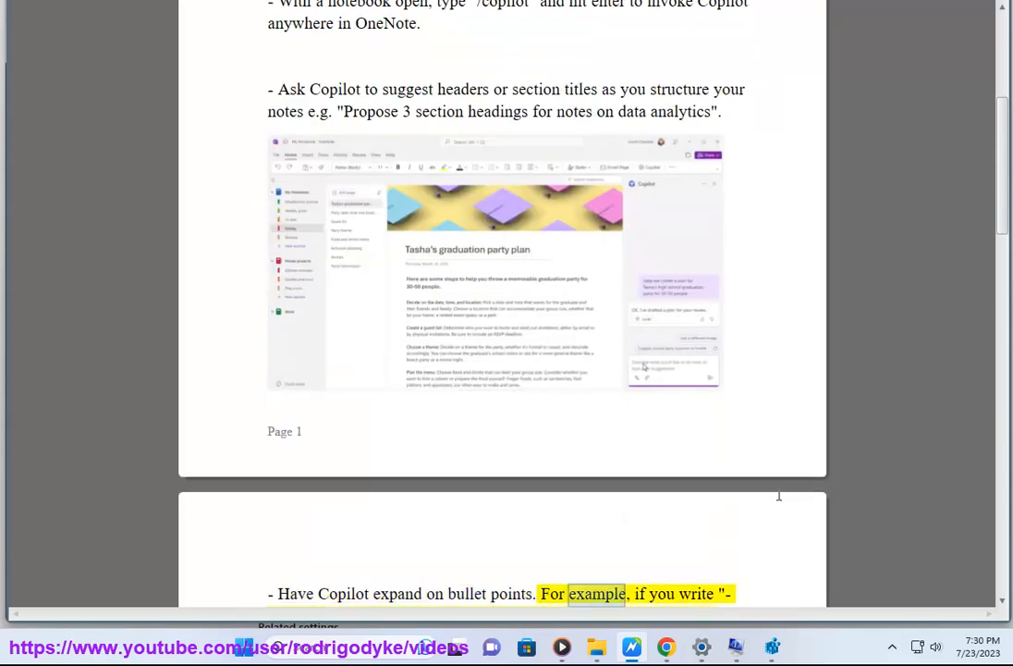
scroll(down, 3)
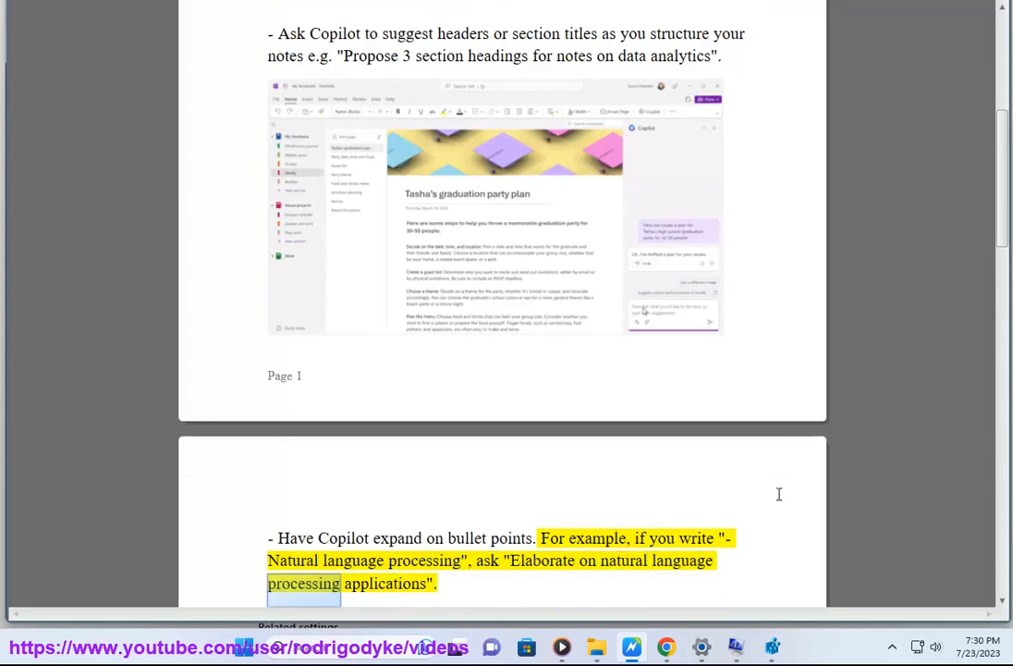
scroll(down, 3)
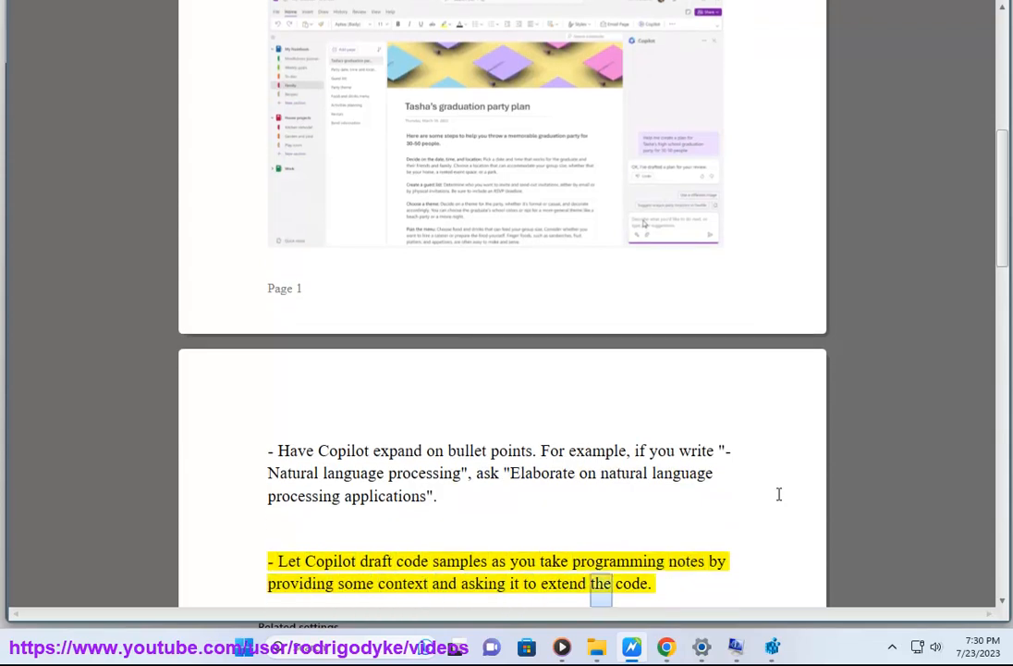
scroll(down, 3)
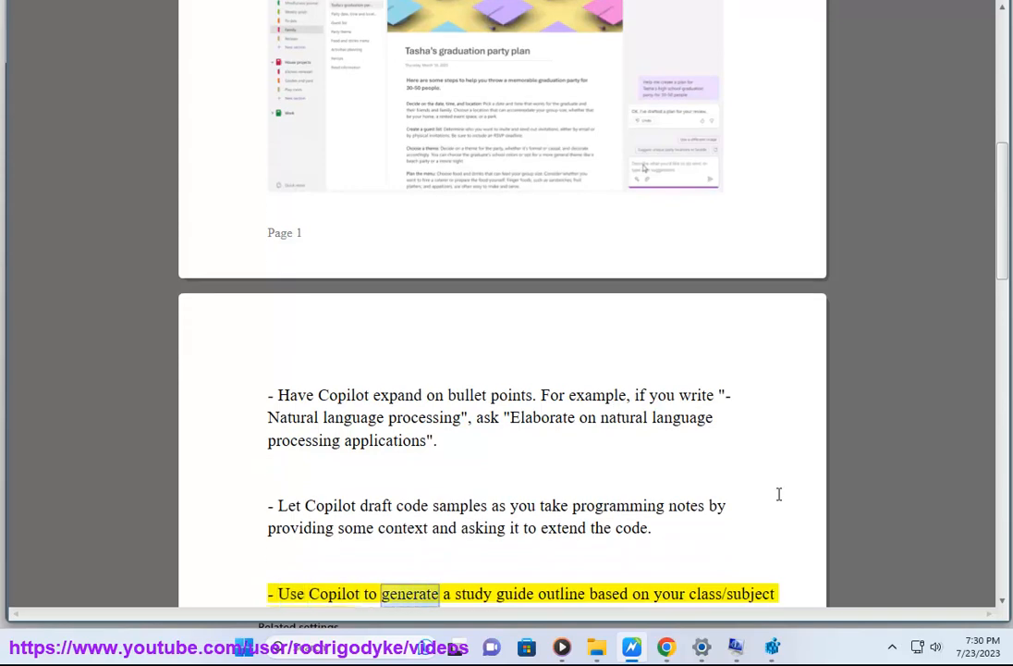
double_click(751, 591)
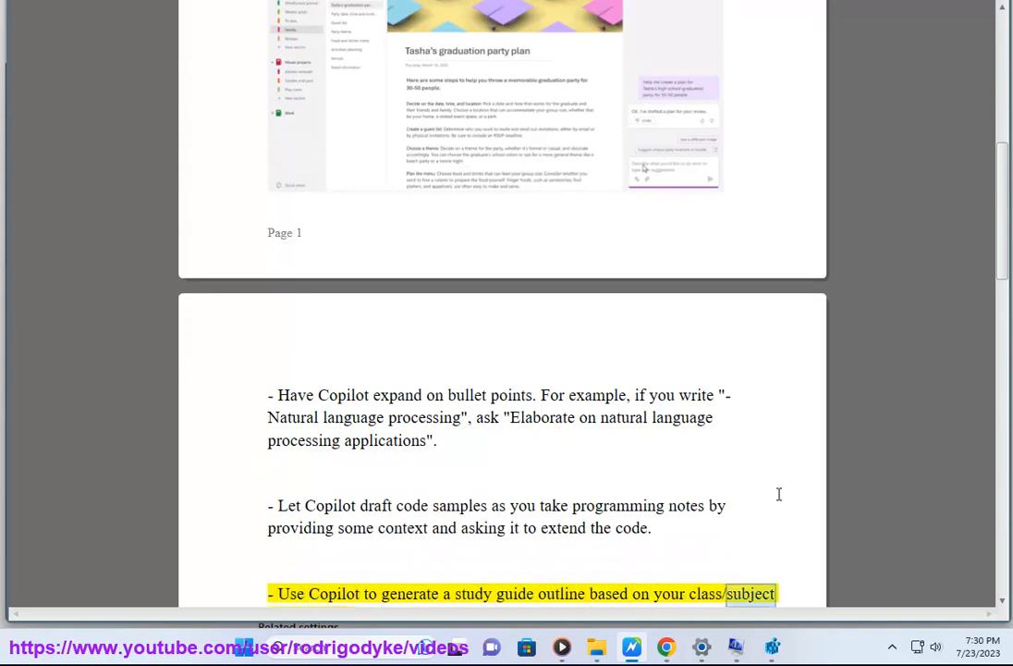
scroll(down, 3)
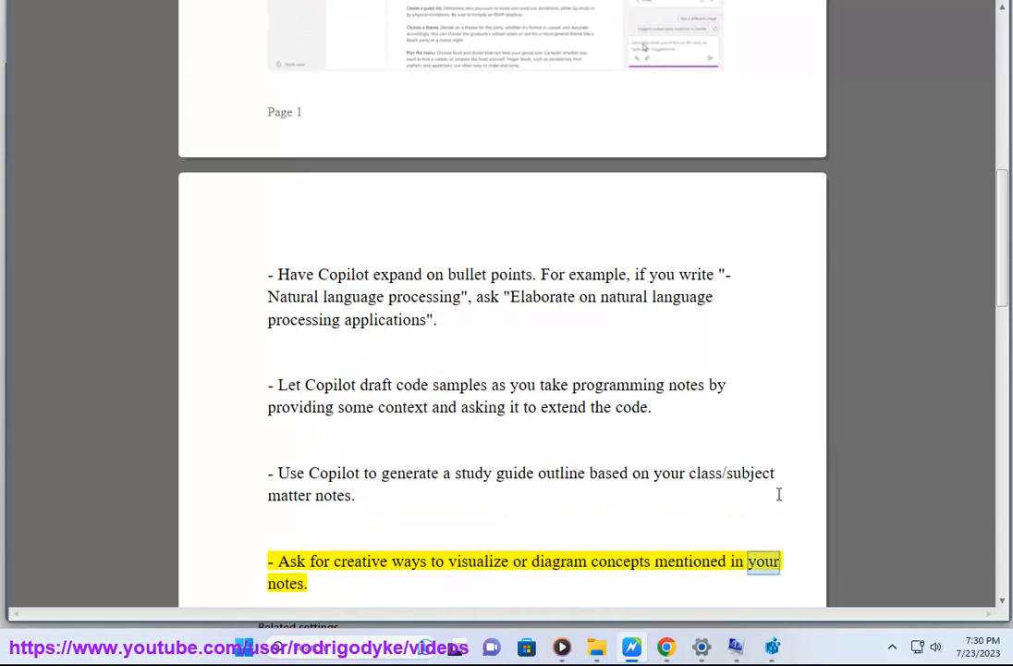
scroll(down, 3)
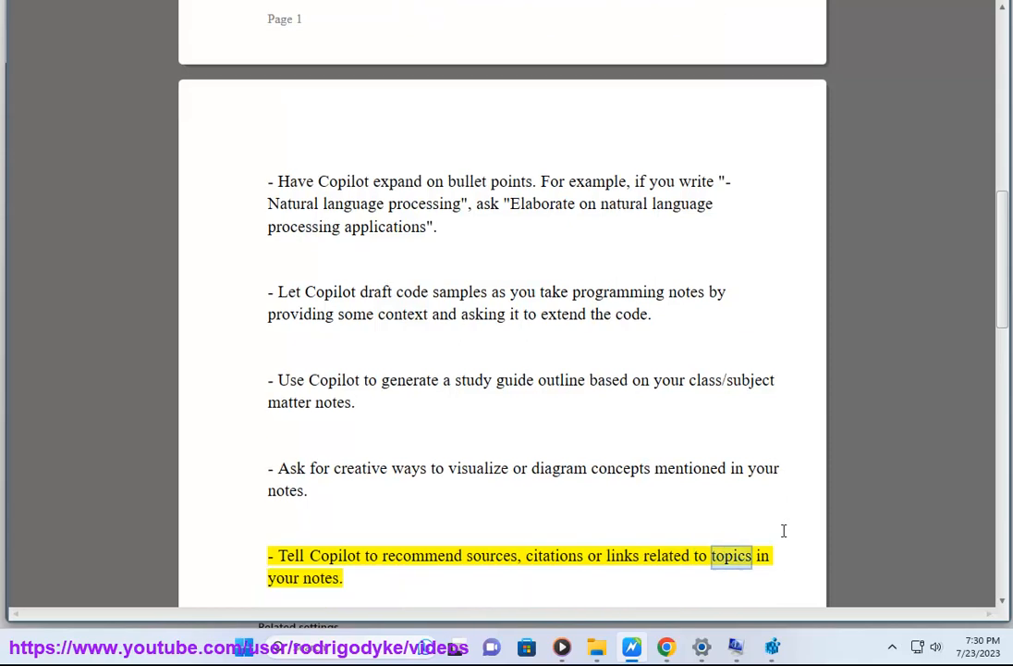
scroll(down, 3)
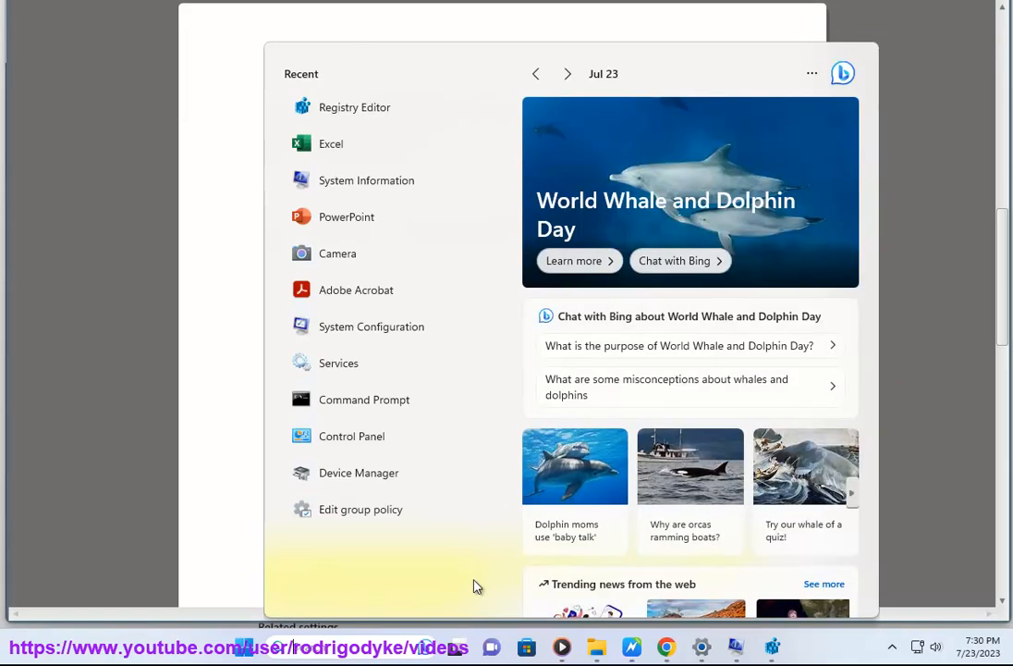
text(oneno)
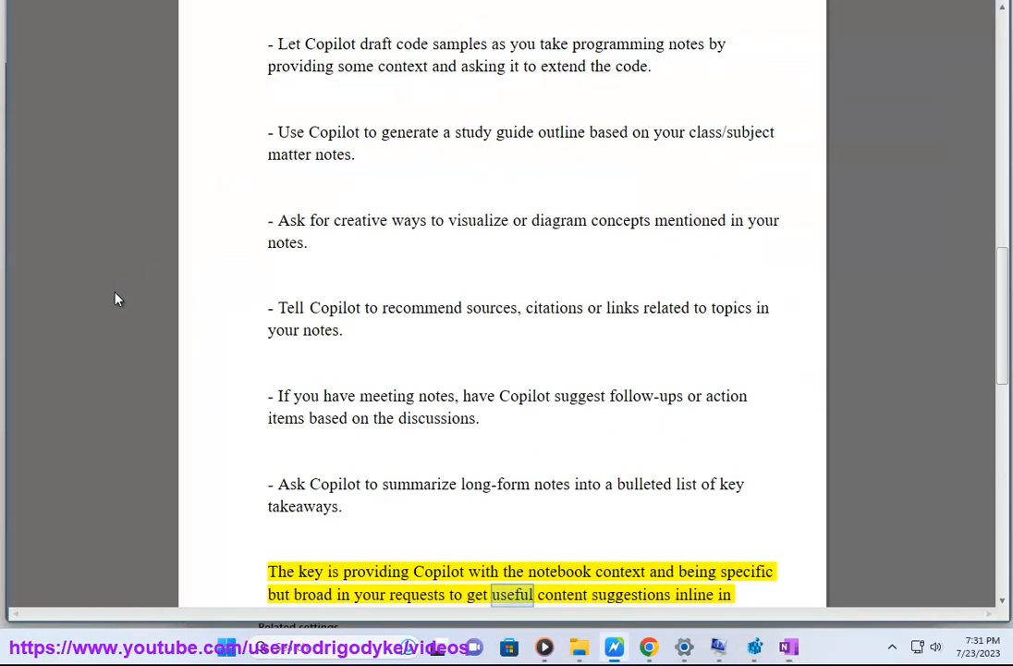
scroll(down, 3)
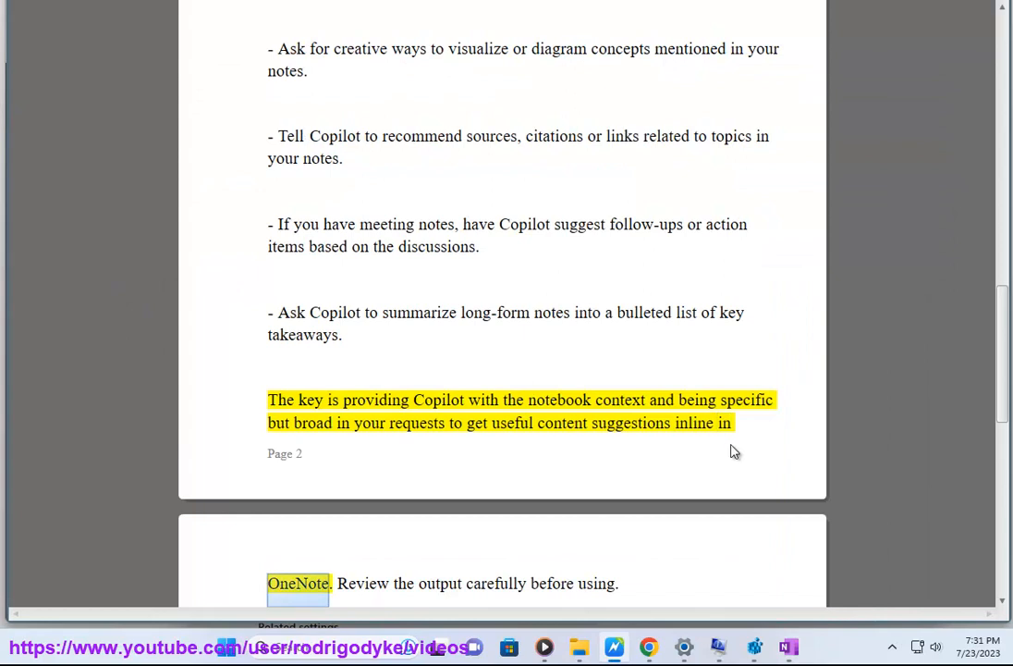